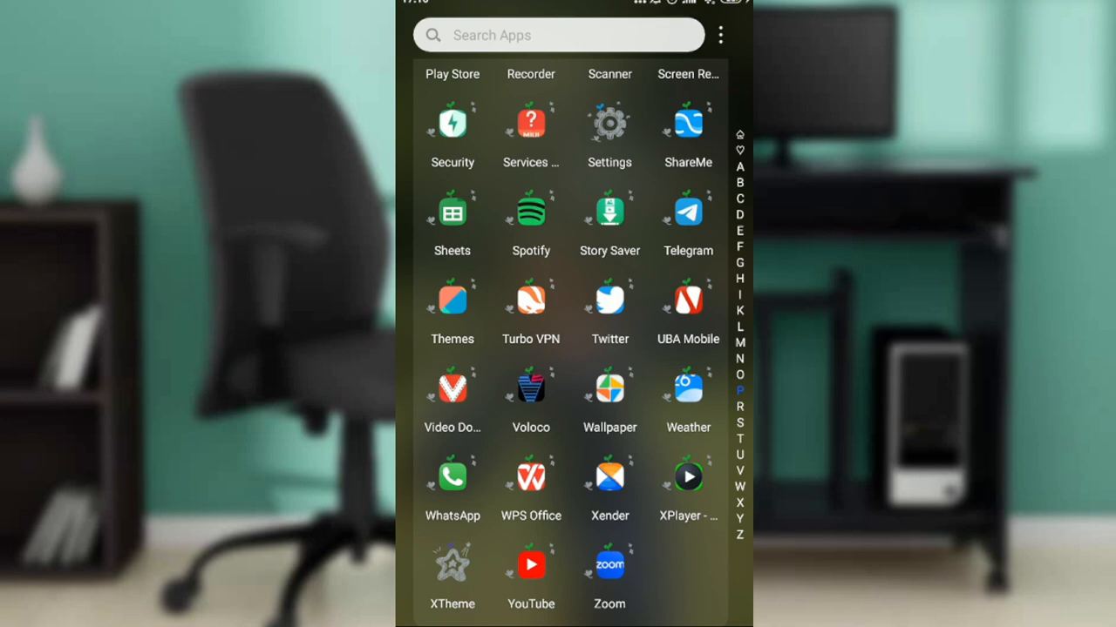
Scroll the app drawer and launch Facebook, landing on the Watch 'For you' feed.
scroll("up", 3)
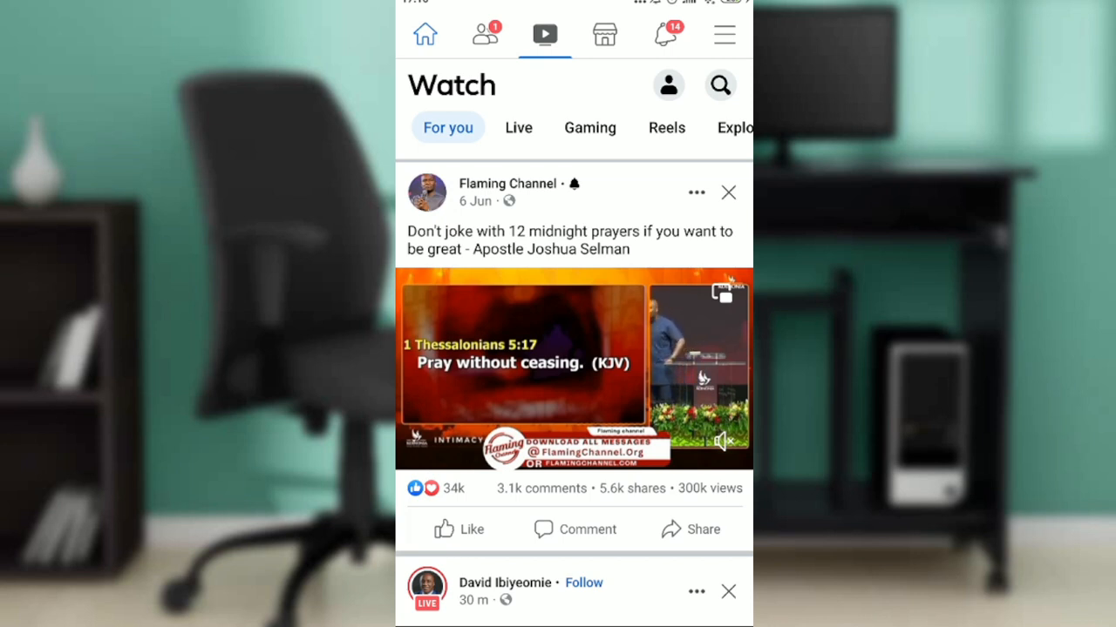
Switch to the Home feed, then open the Menu page of shortcuts.
left_click(424, 34)
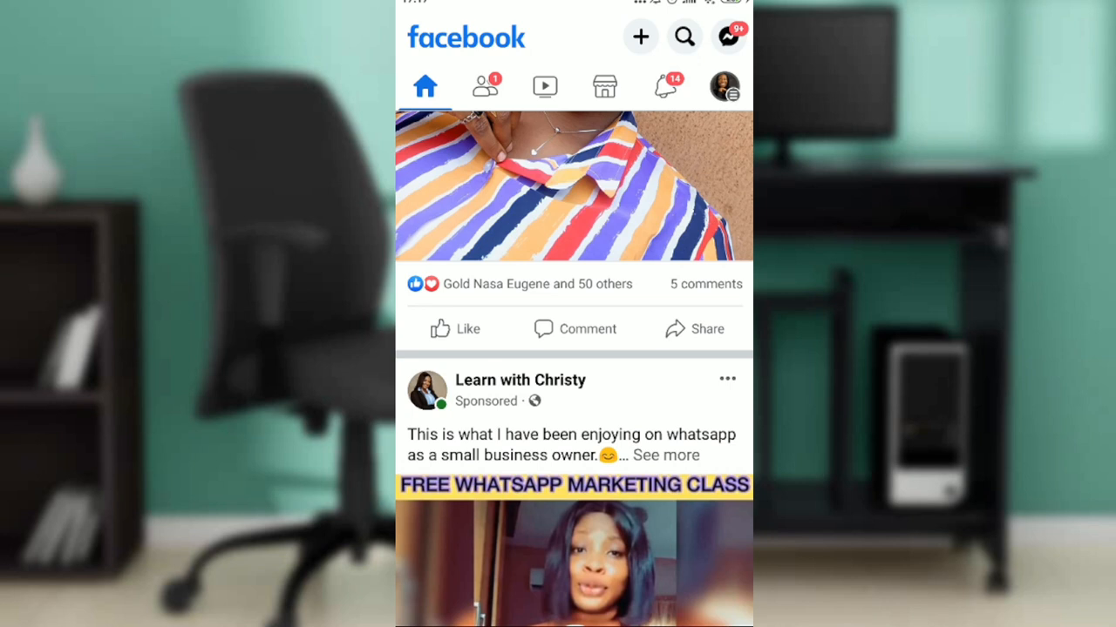
left_click(724, 85)
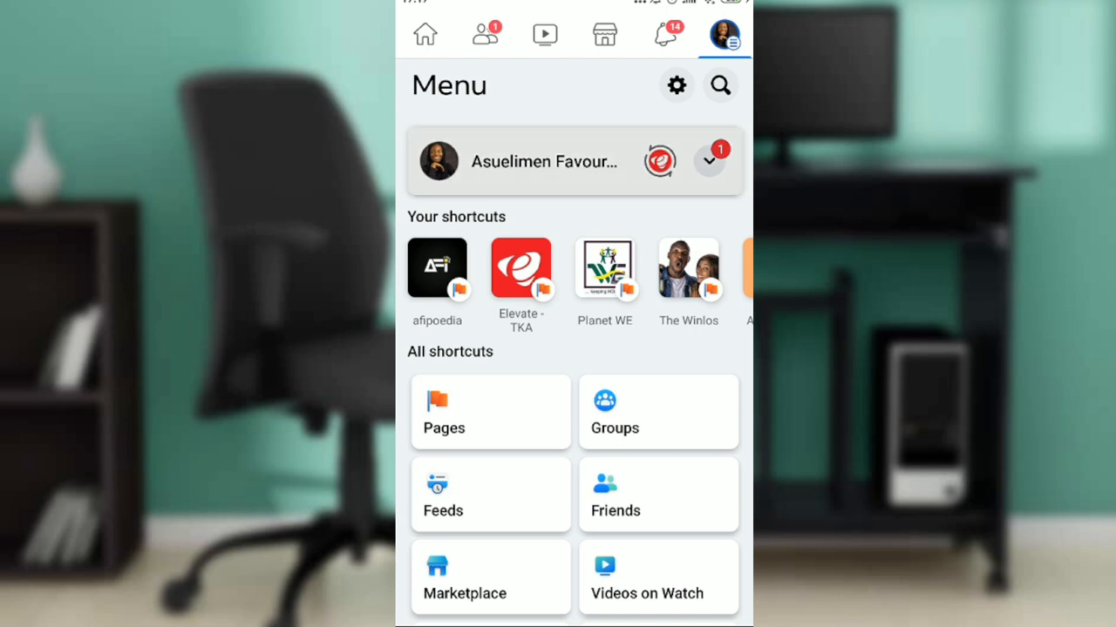
Open your own profile and scroll its Posts timeline down to the 9 Apr post.
left_click(518, 161)
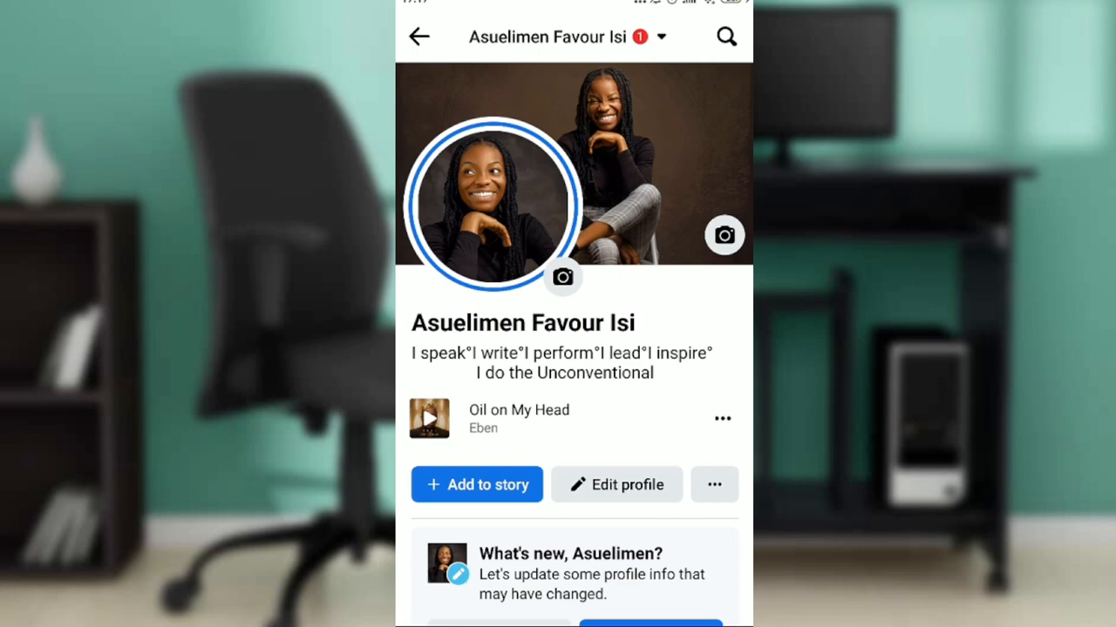
scroll("down", 3)
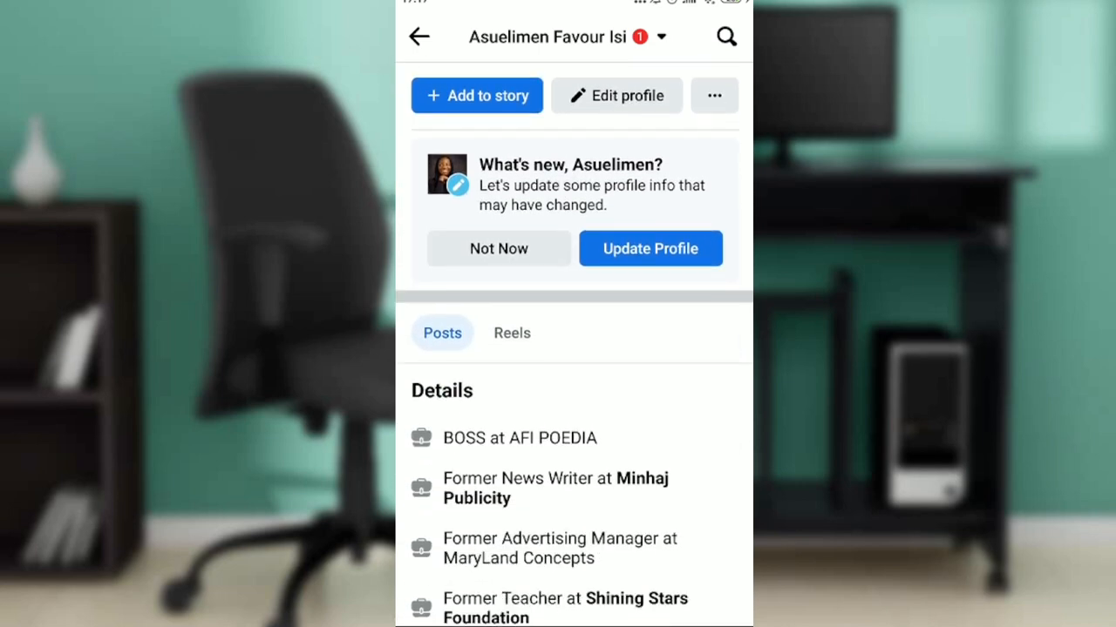
scroll("down", 3)
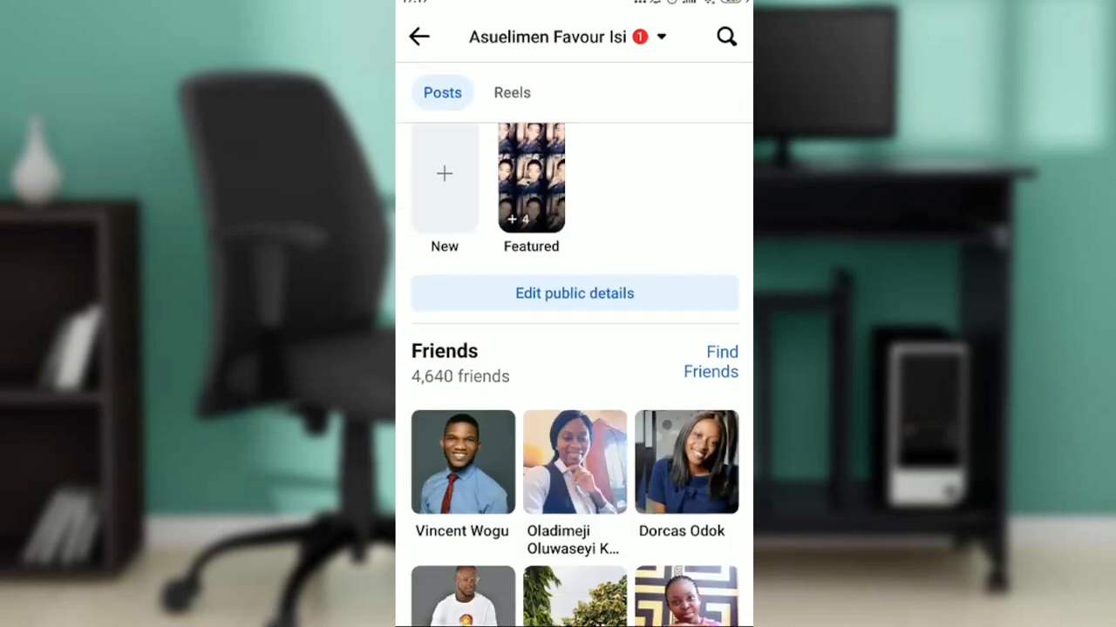
scroll("down", 3)
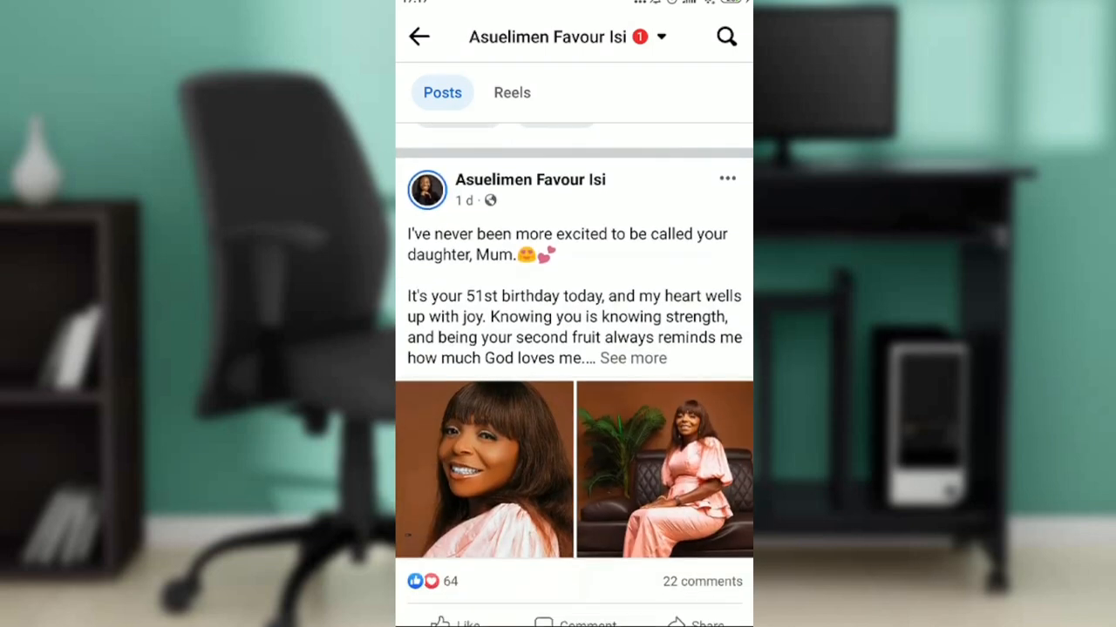
scroll("down", 3)
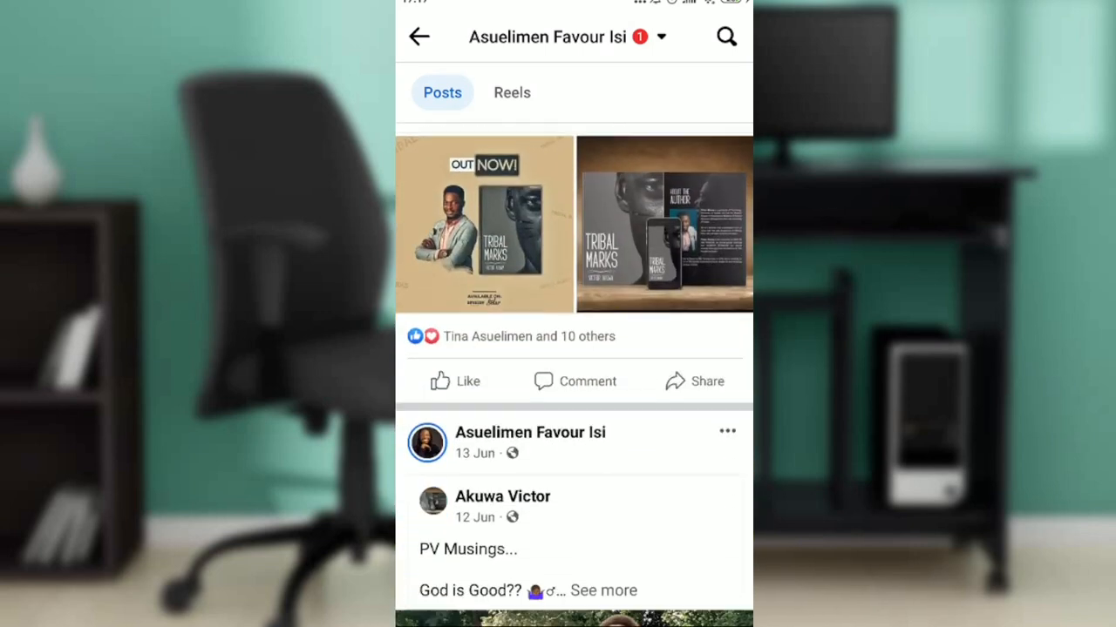
scroll("down", 3)
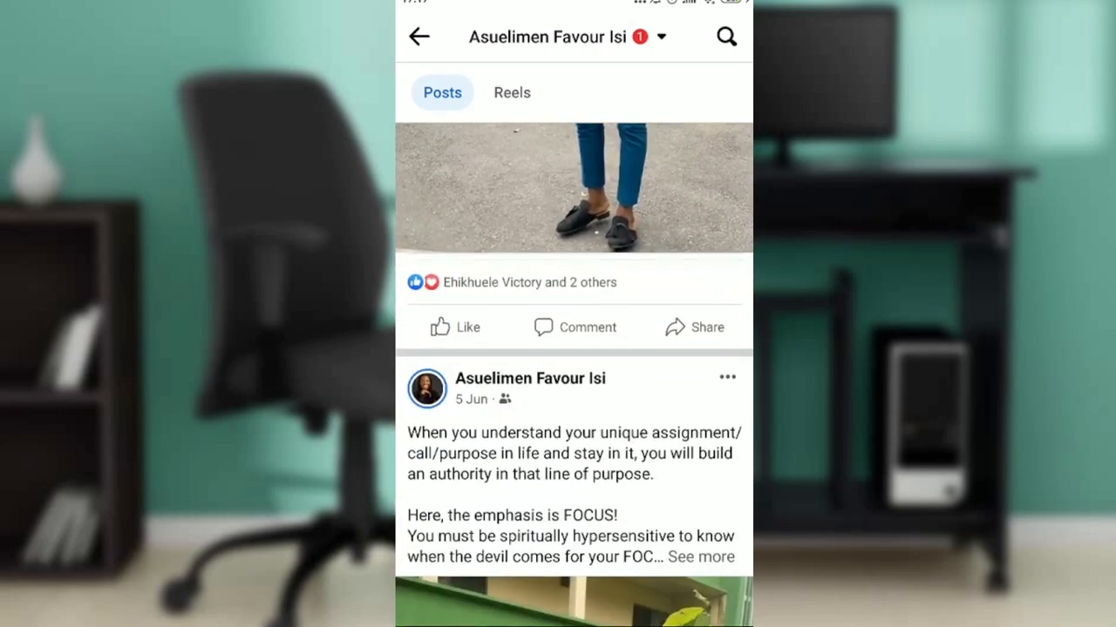
scroll("down", 3)
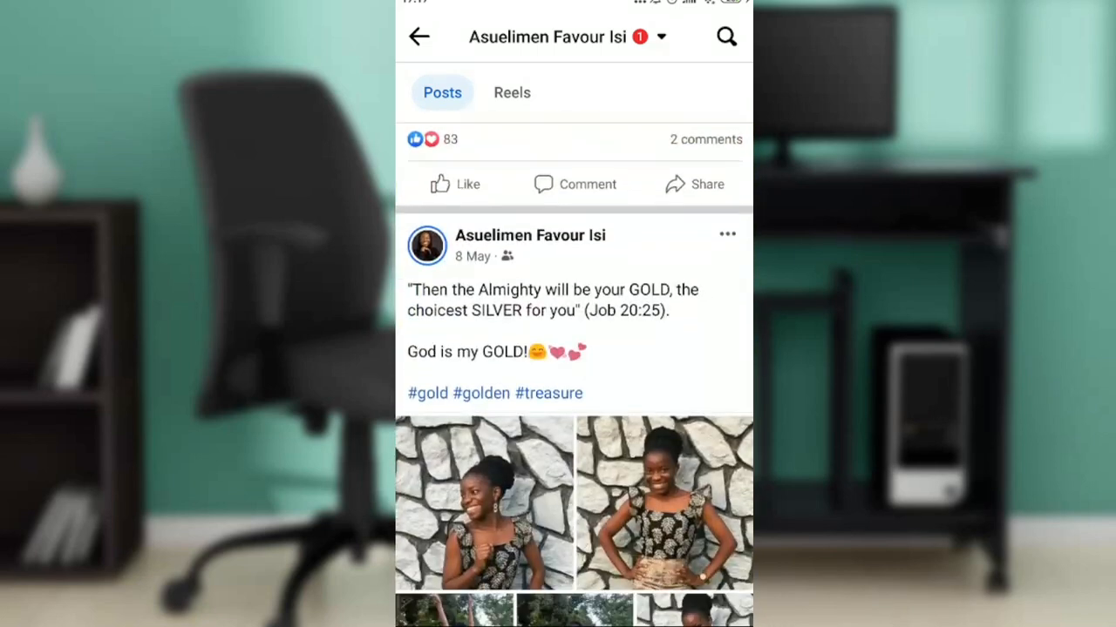
scroll("down", 3)
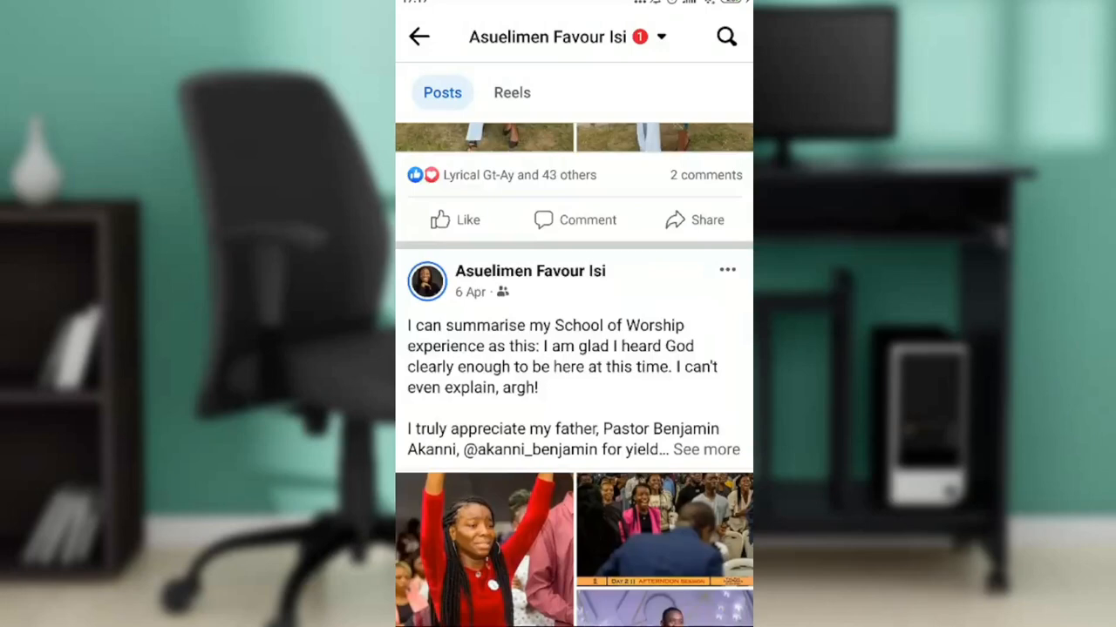
scroll("down", 3)
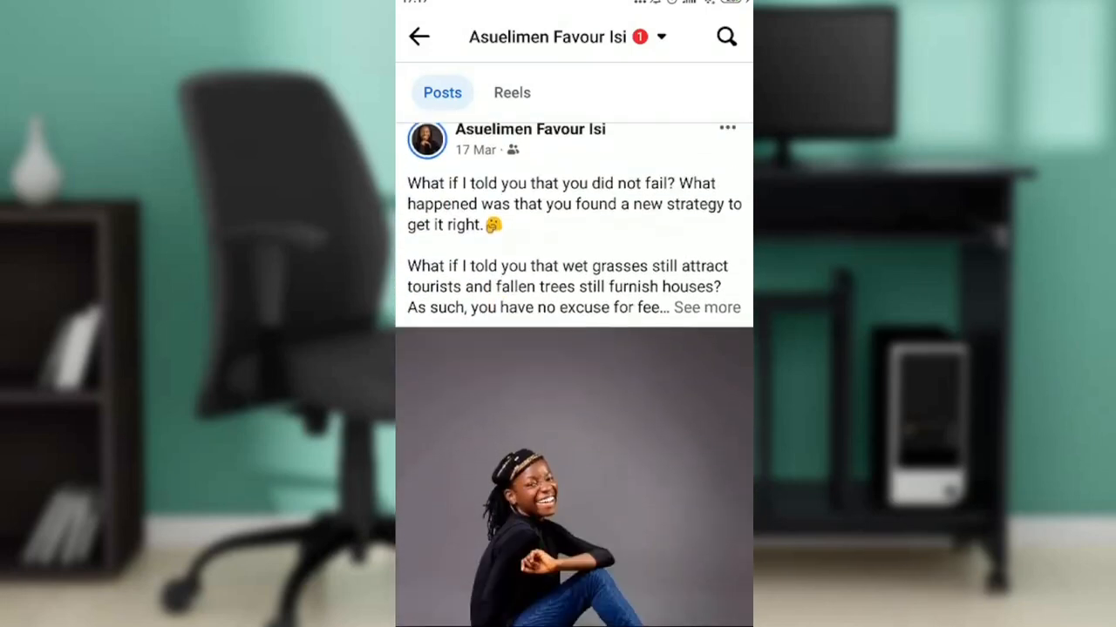
scroll("down", 3)
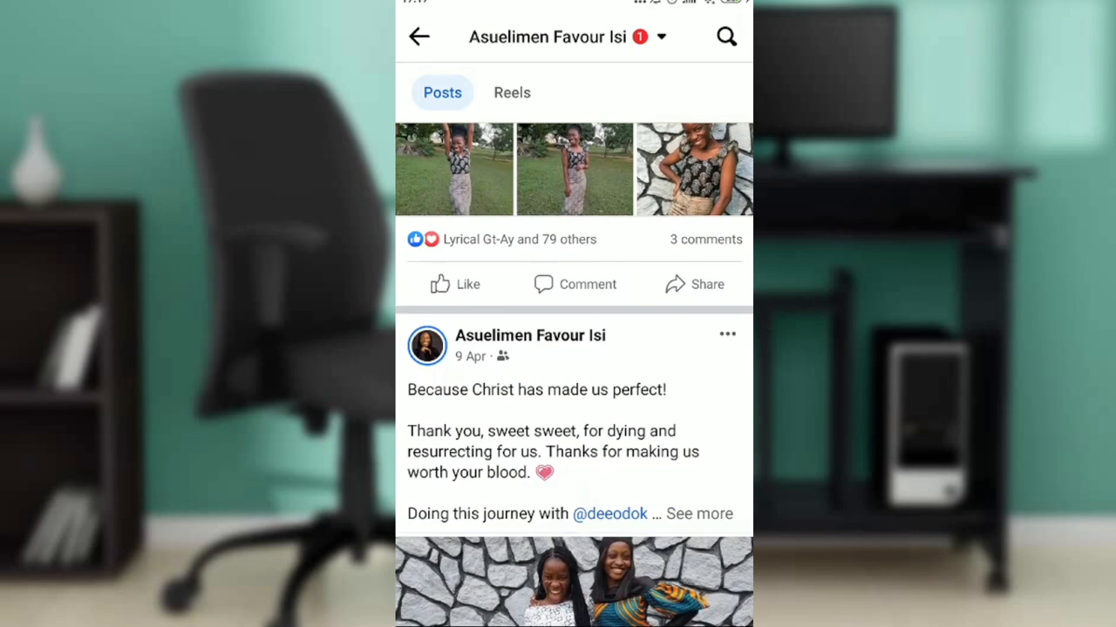
Move the 9 Apr post about Christ making us perfect to the Recycle bin.
left_click(727, 334)
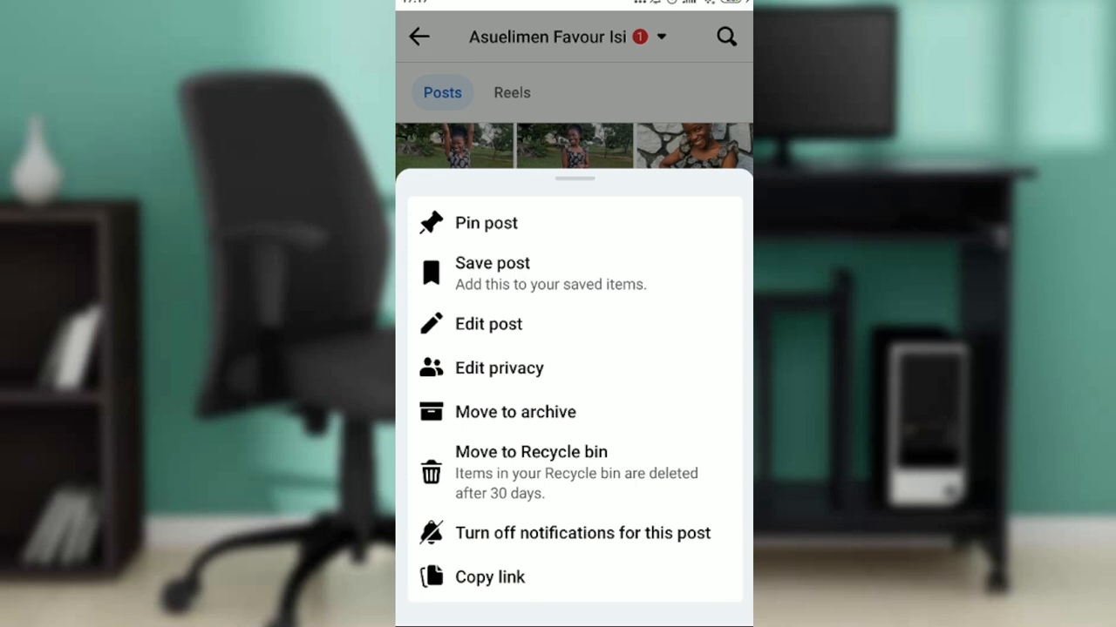
left_click(530, 452)
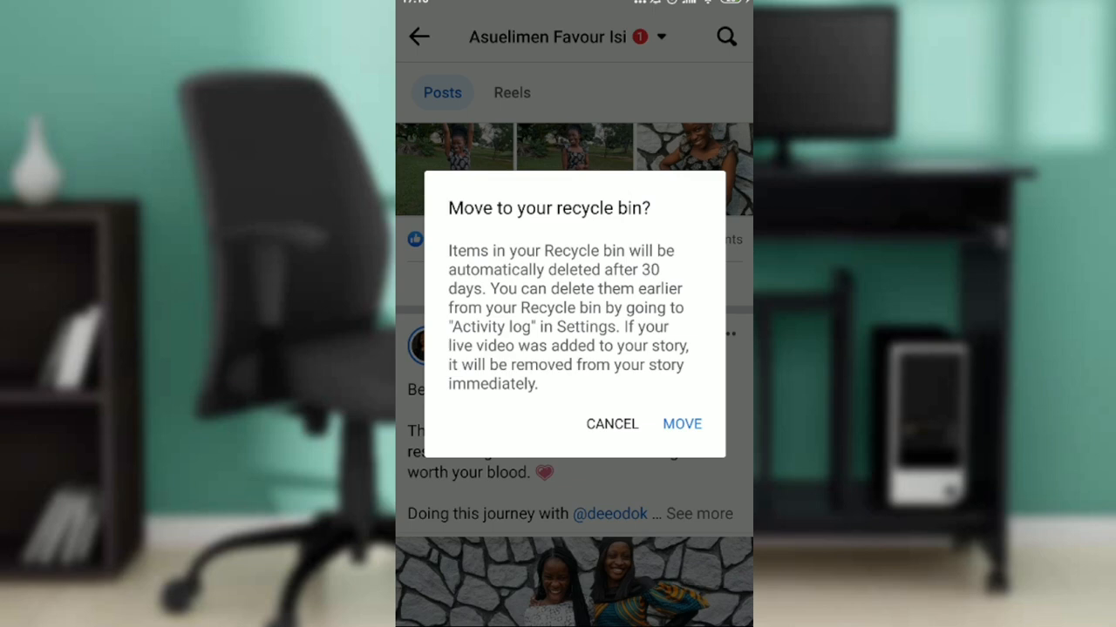
left_click(681, 424)
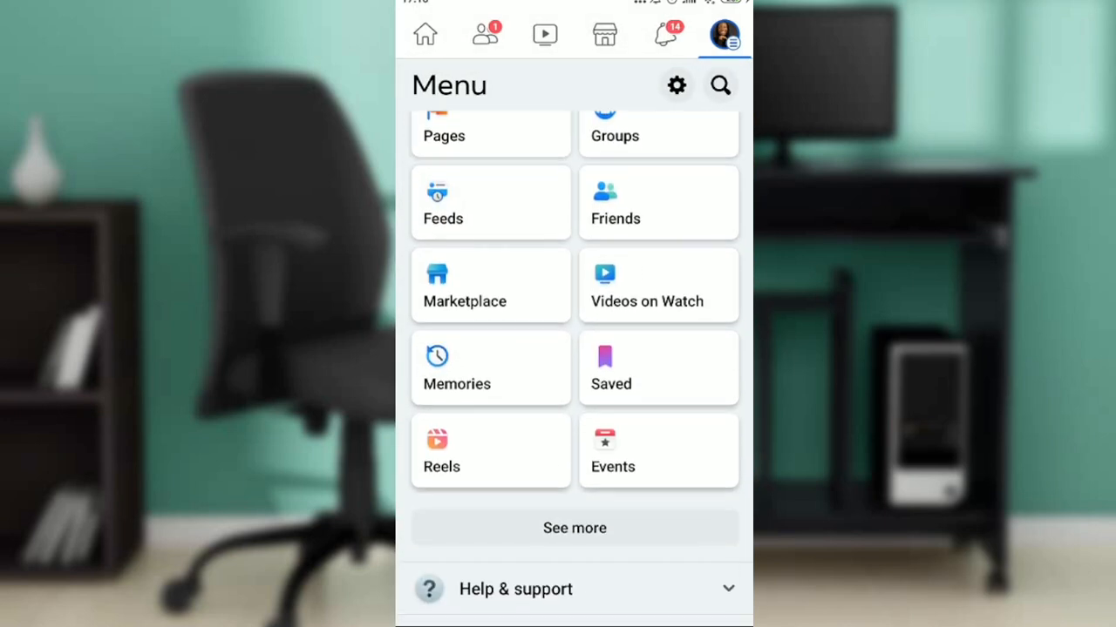
scroll("down", 3)
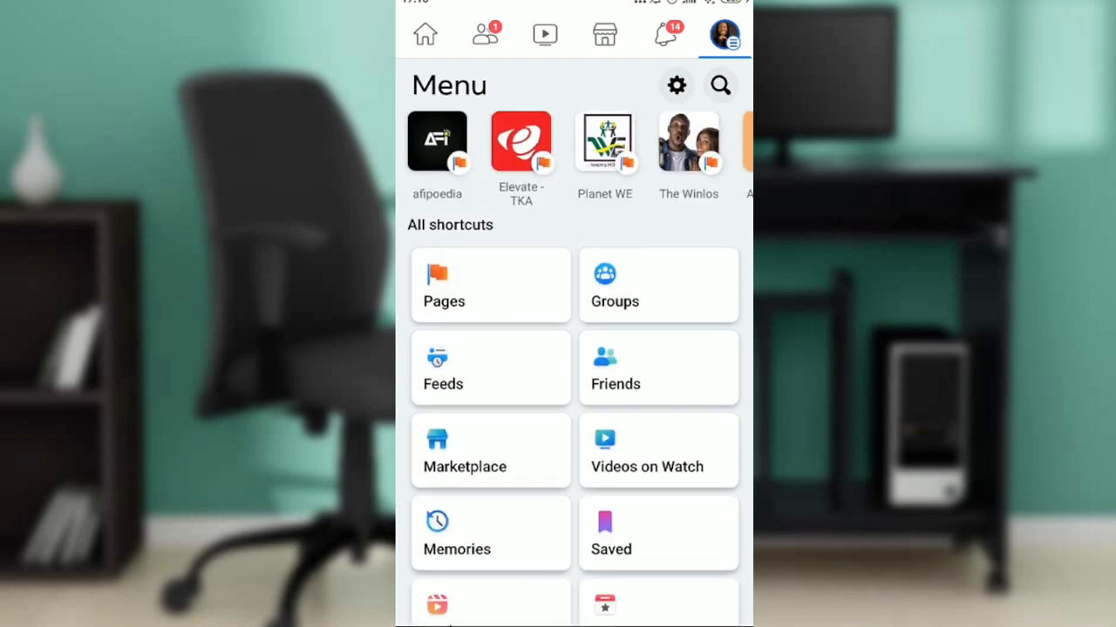
scroll("down", 3)
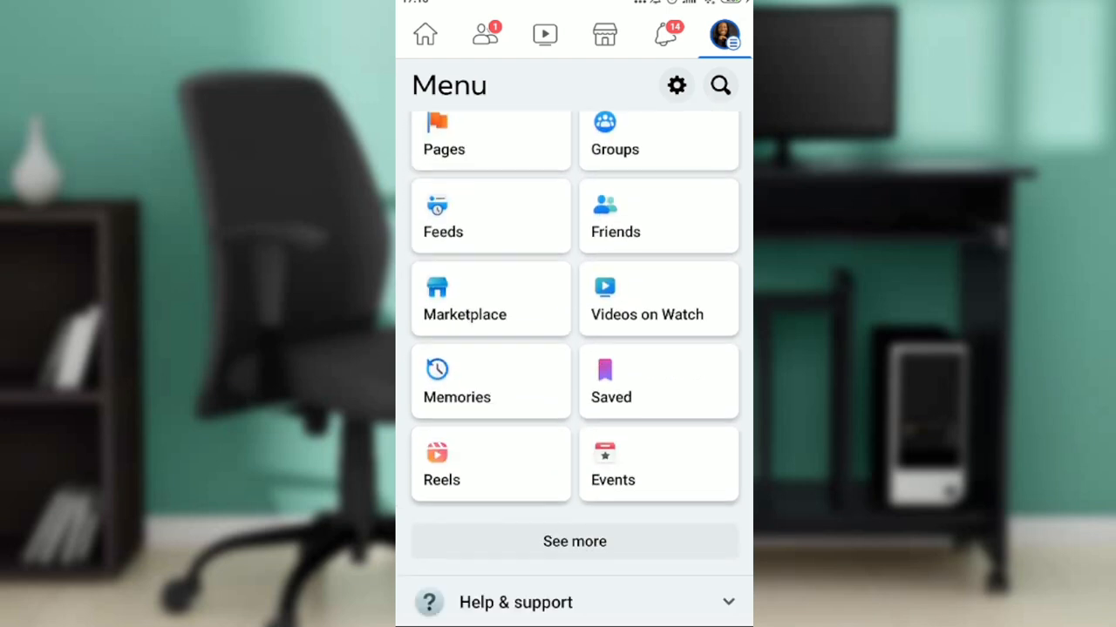
scroll("down", 3)
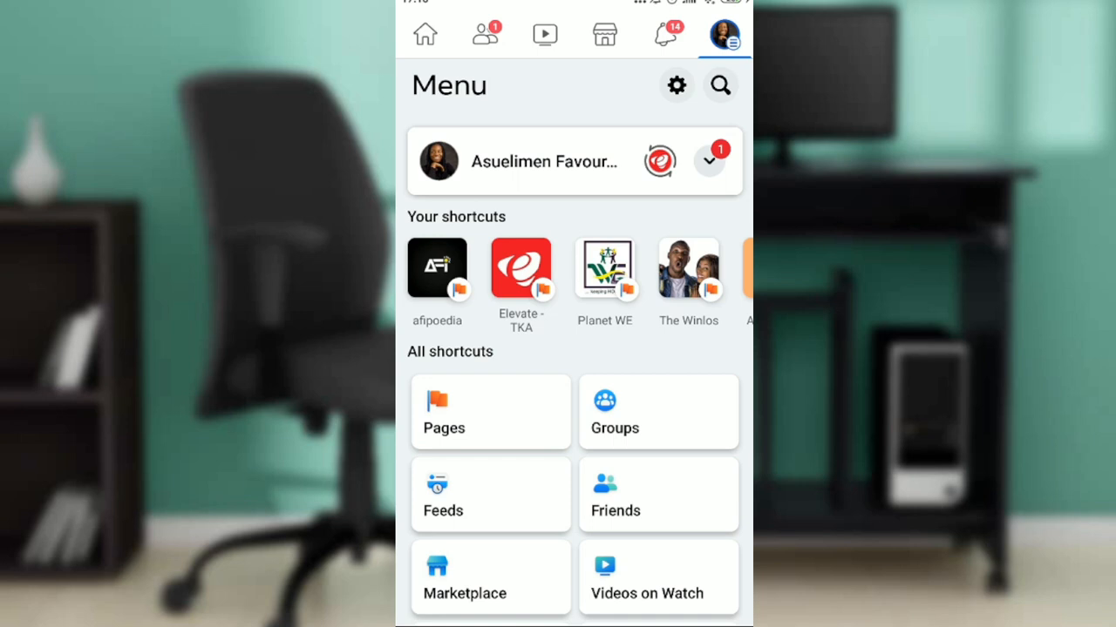
left_click(675, 84)
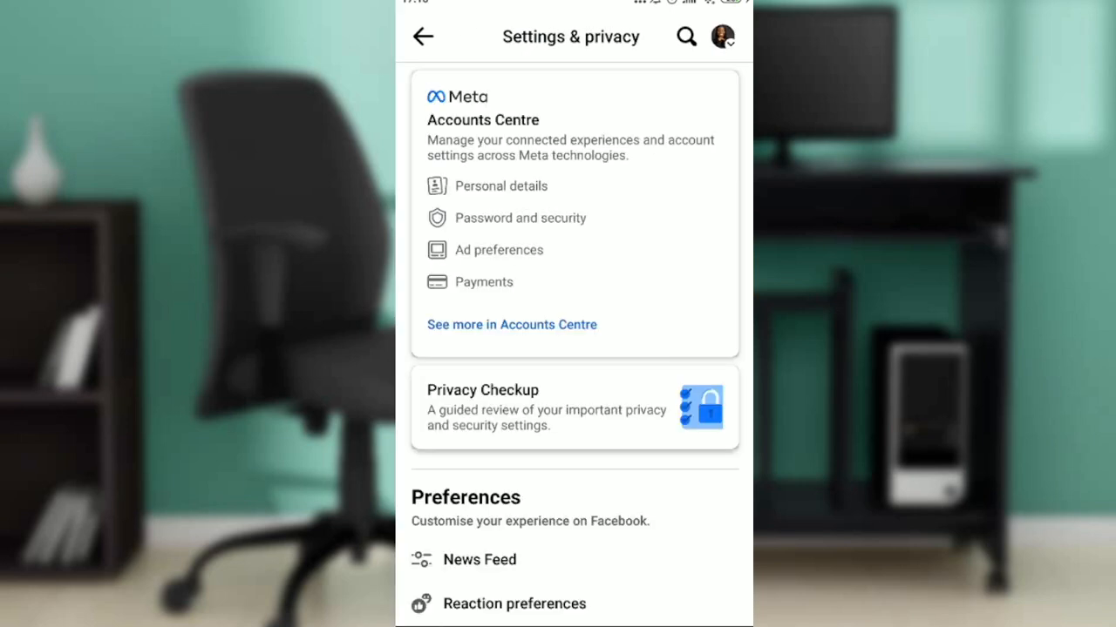
left_click(686, 37)
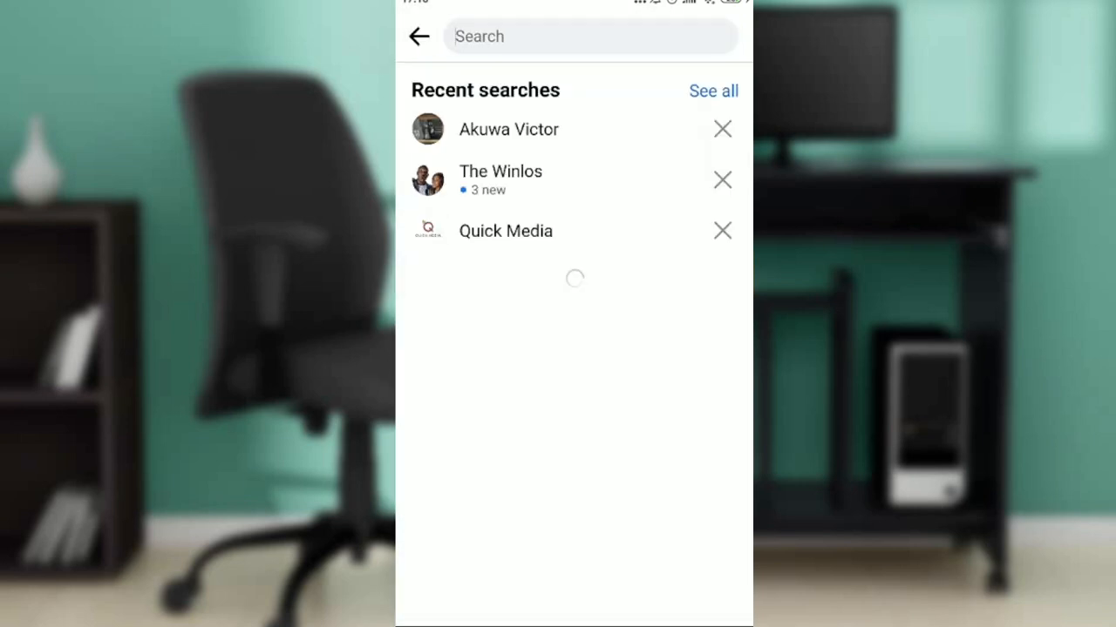
type("Rec")
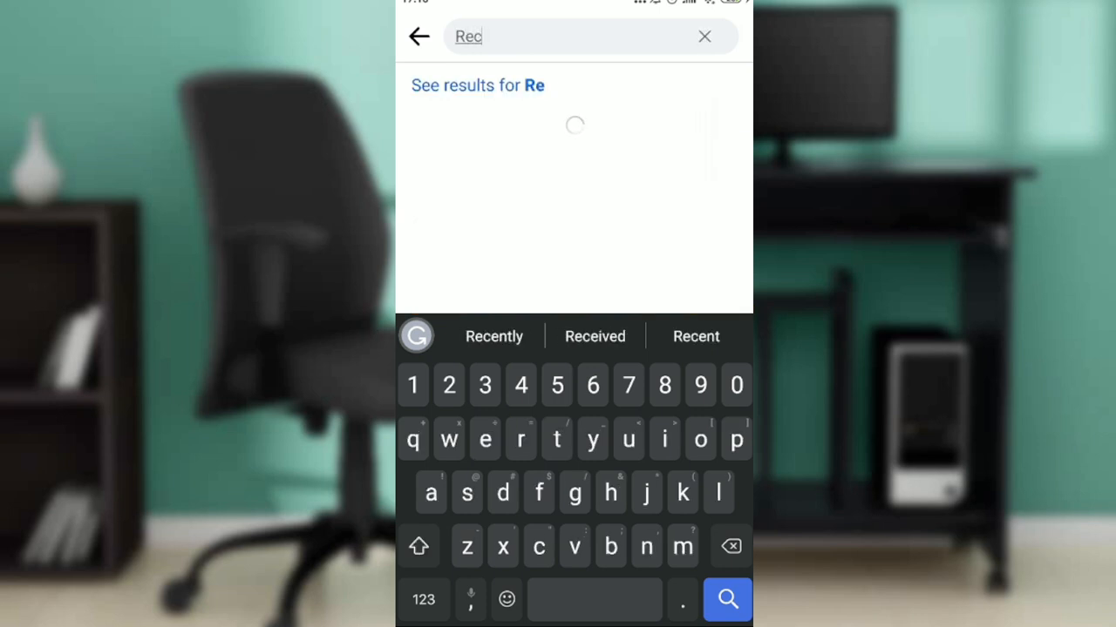
type("yc")
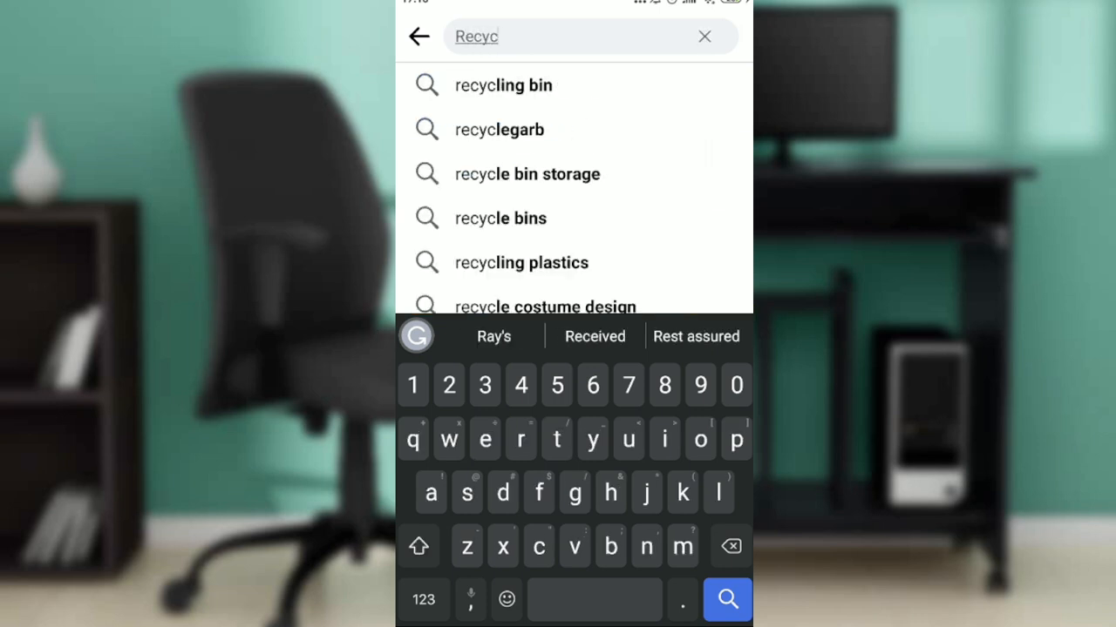
left_click(527, 174)
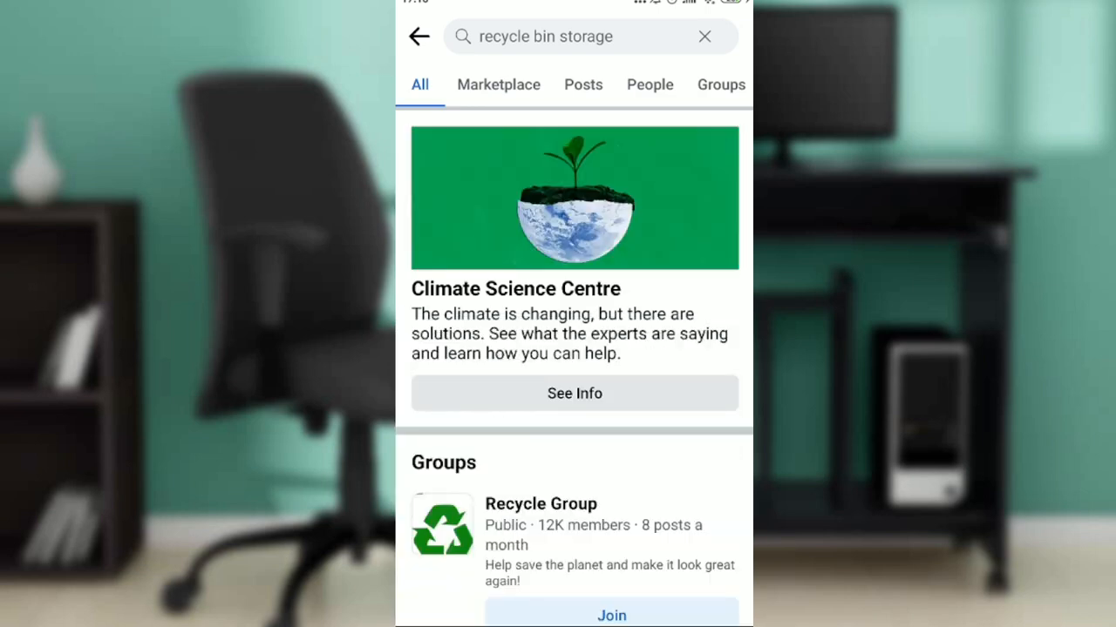
scroll("down", 3)
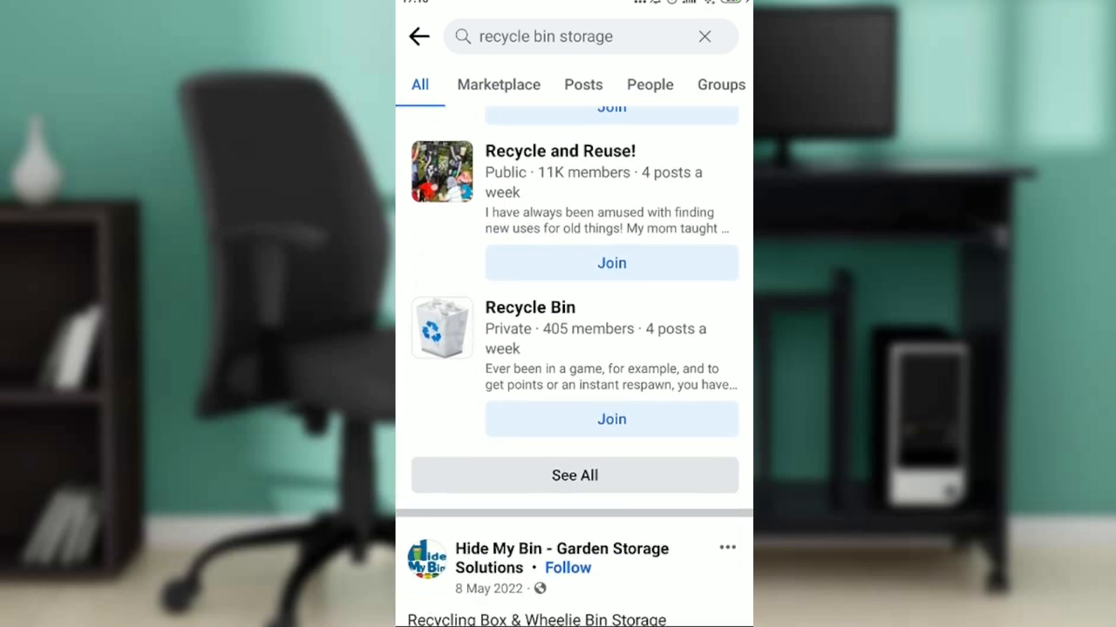
scroll("down", 3)
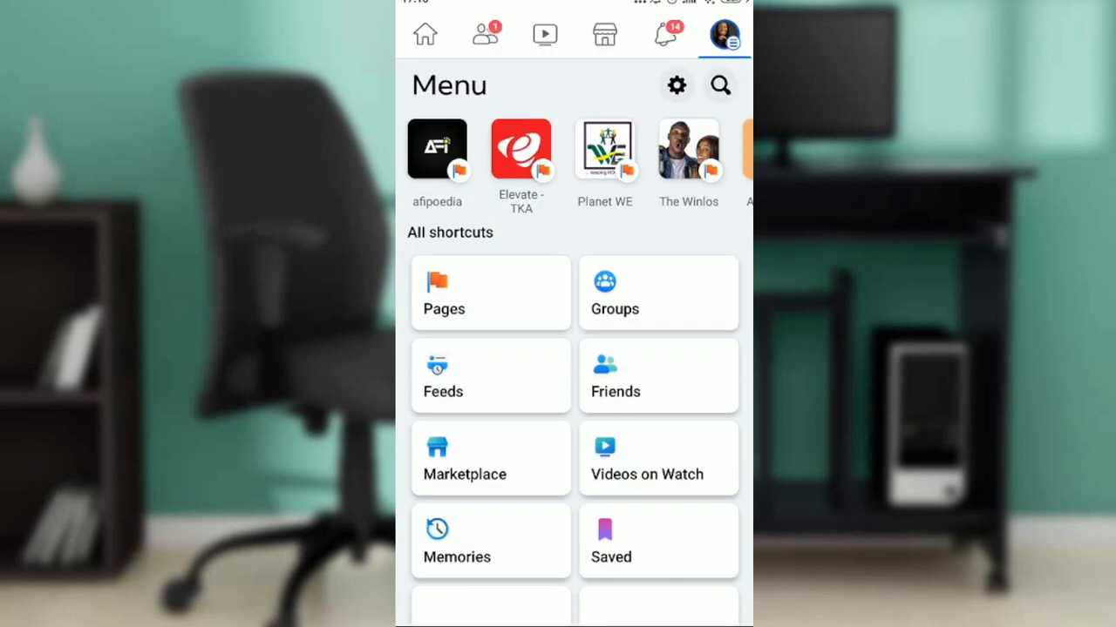
Search settings for 'Activity log' and open the Activity log result.
scroll("down", 3)
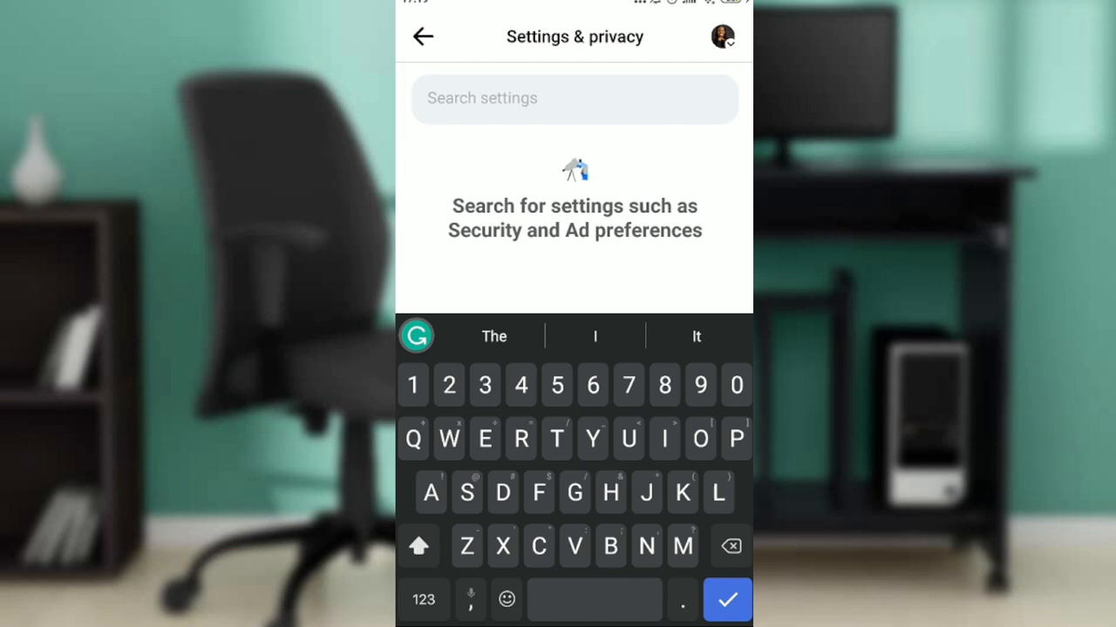
type("Recycle bin")
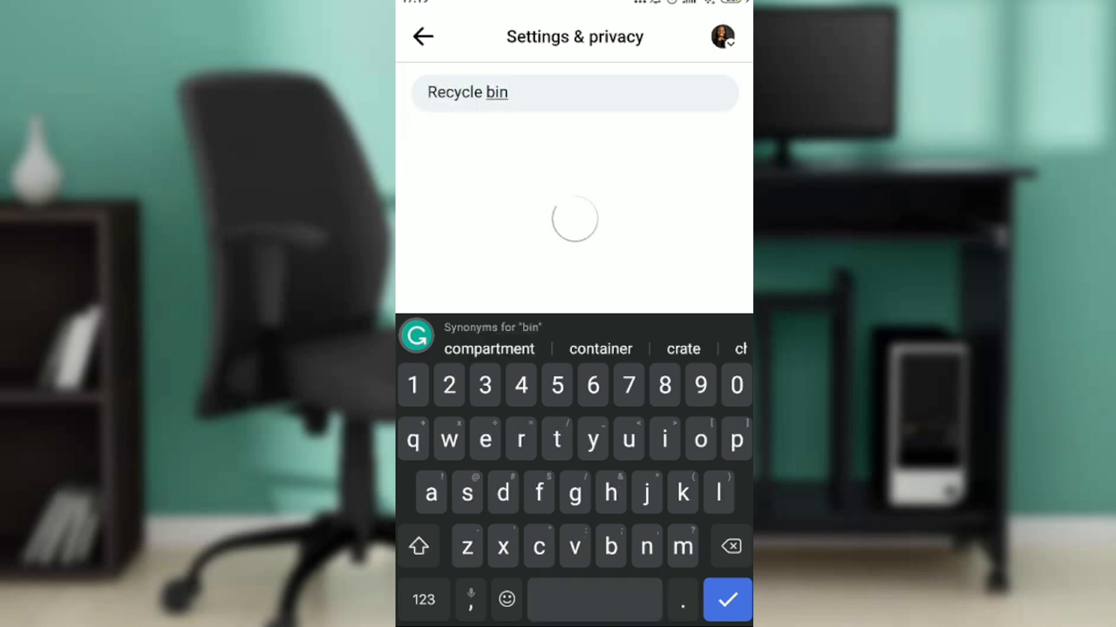
type("A")
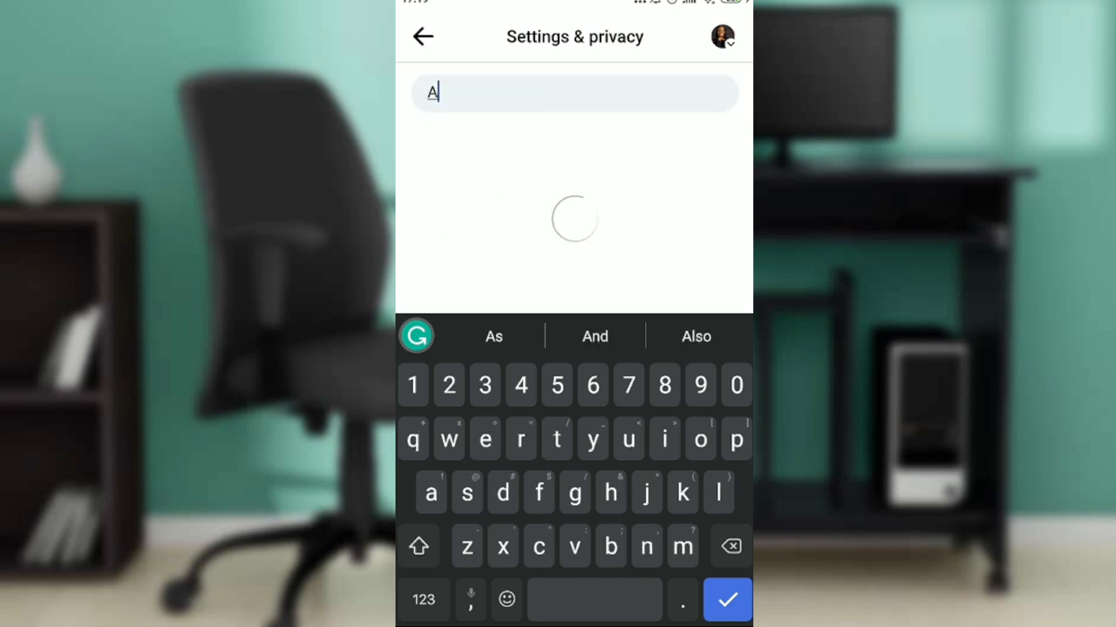
type("ctiviy")
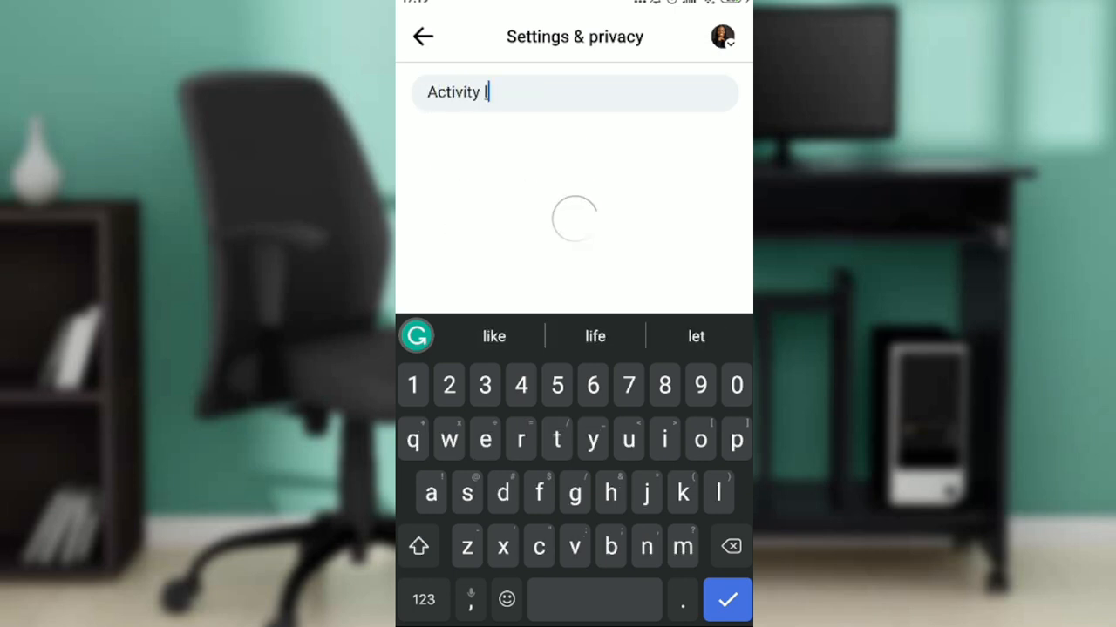
type("og")
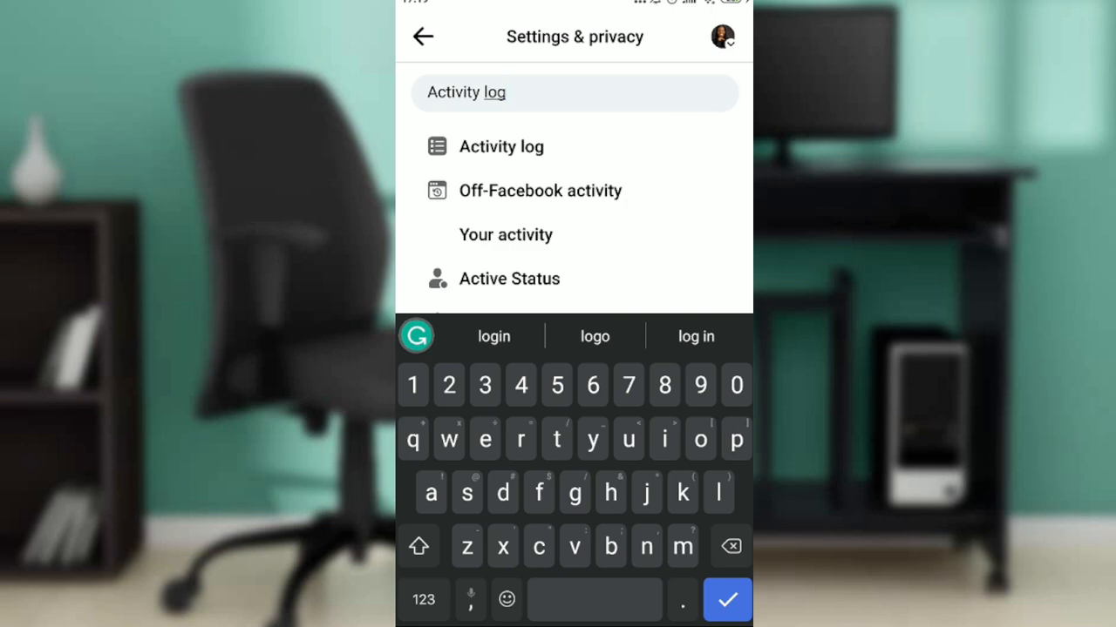
left_click(501, 145)
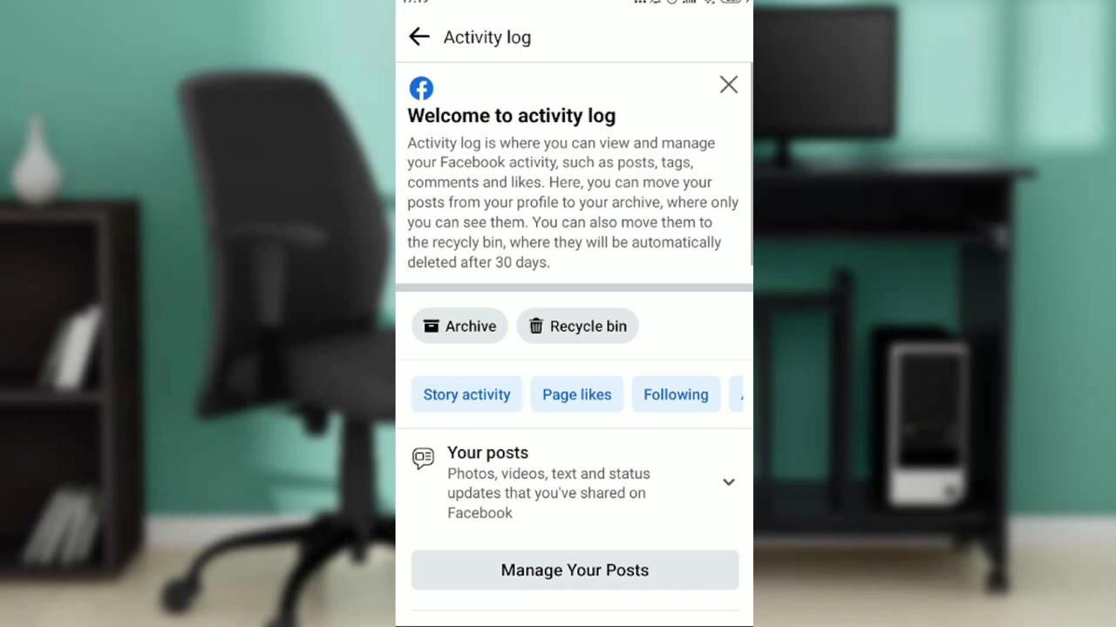
Open the Recycle bin and tick the 4 July photo post with 29 days left.
scroll("down", 3)
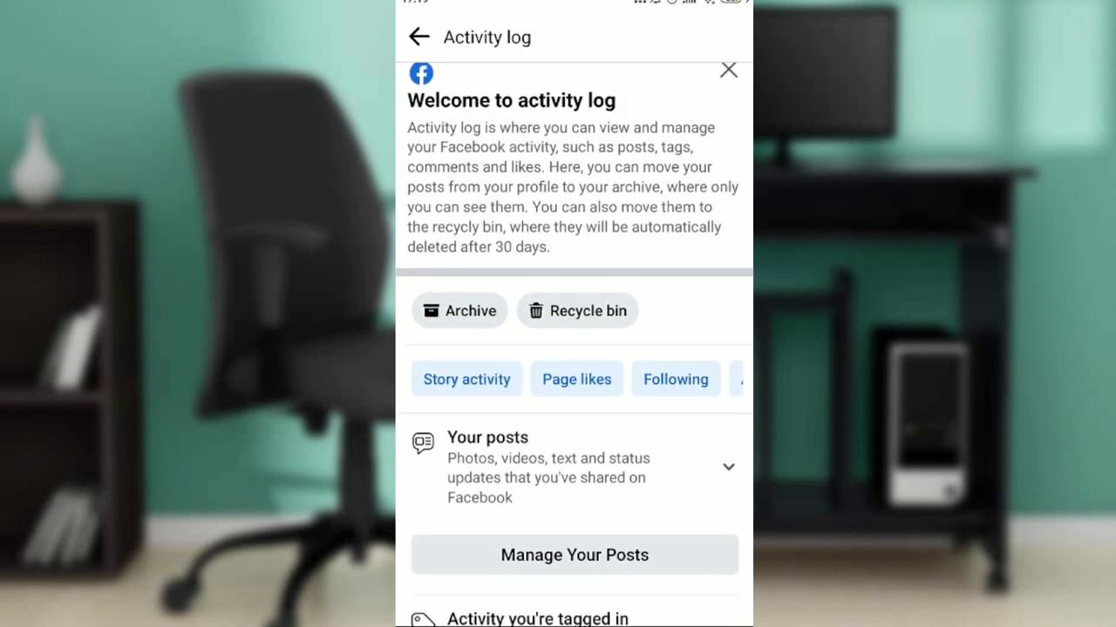
left_click(577, 310)
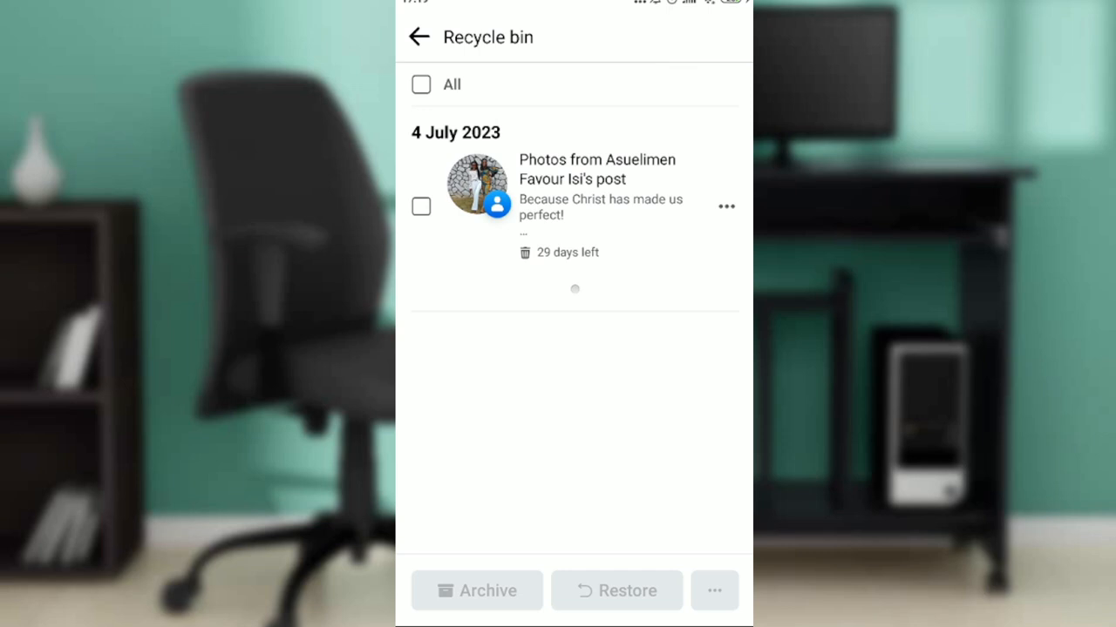
left_click(420, 85)
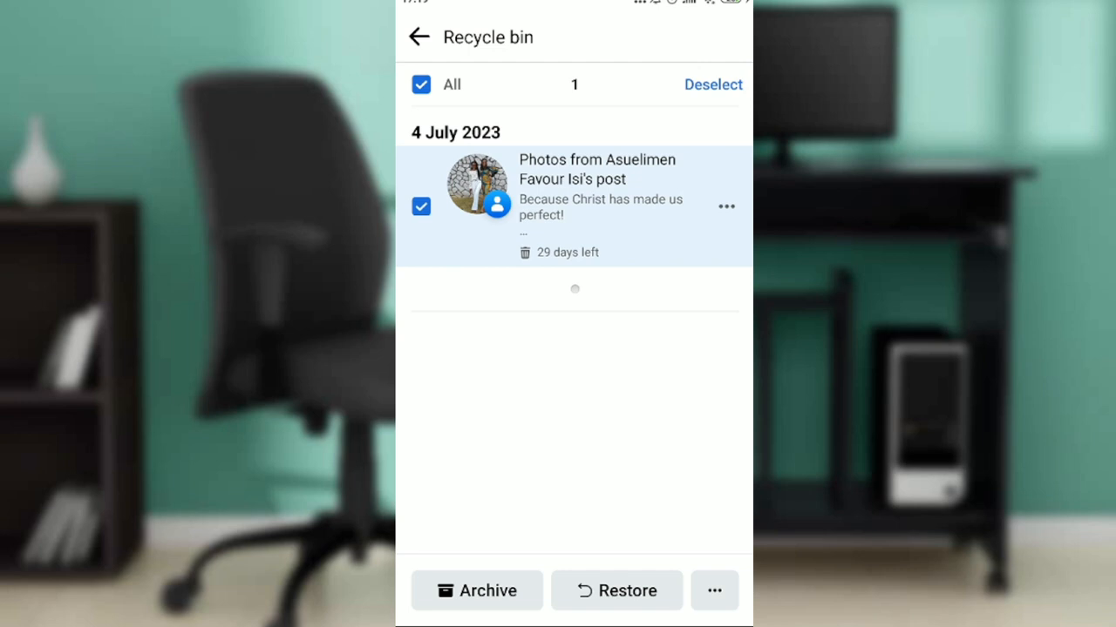
Show the Archive, Restore and Delete actions for the selected 4 July post.
left_click(714, 590)
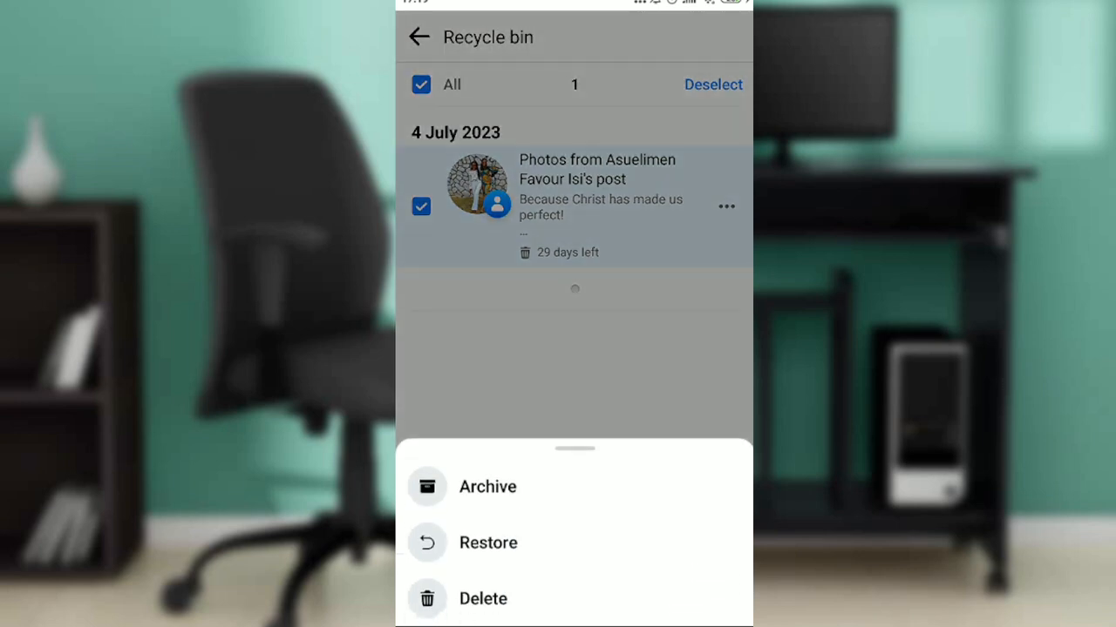